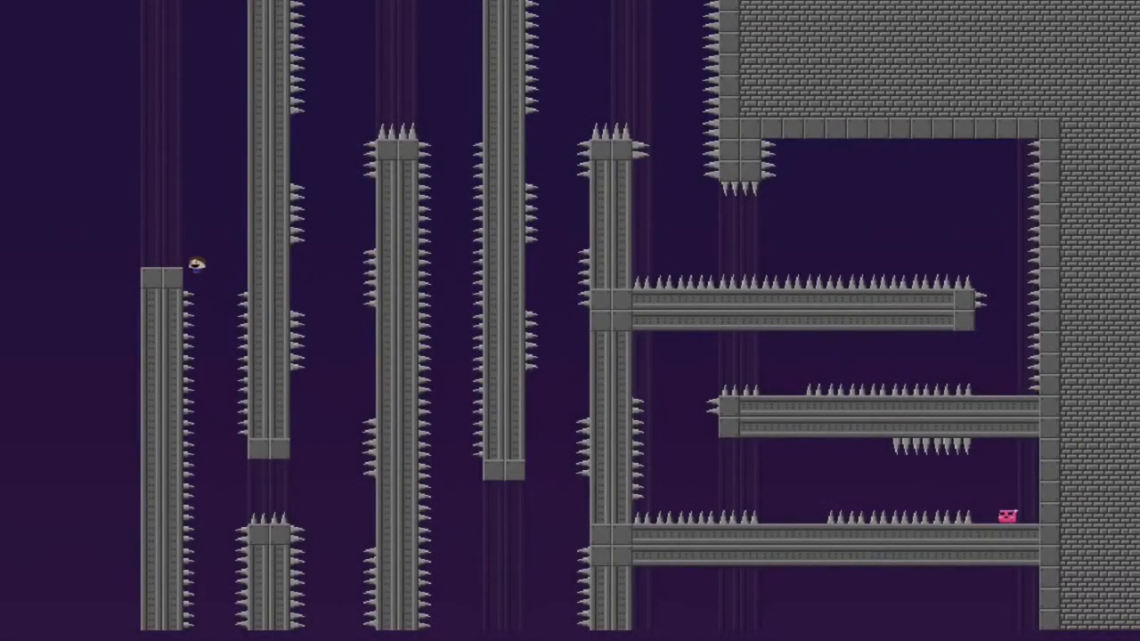
{"action": "key", "text": "up"}
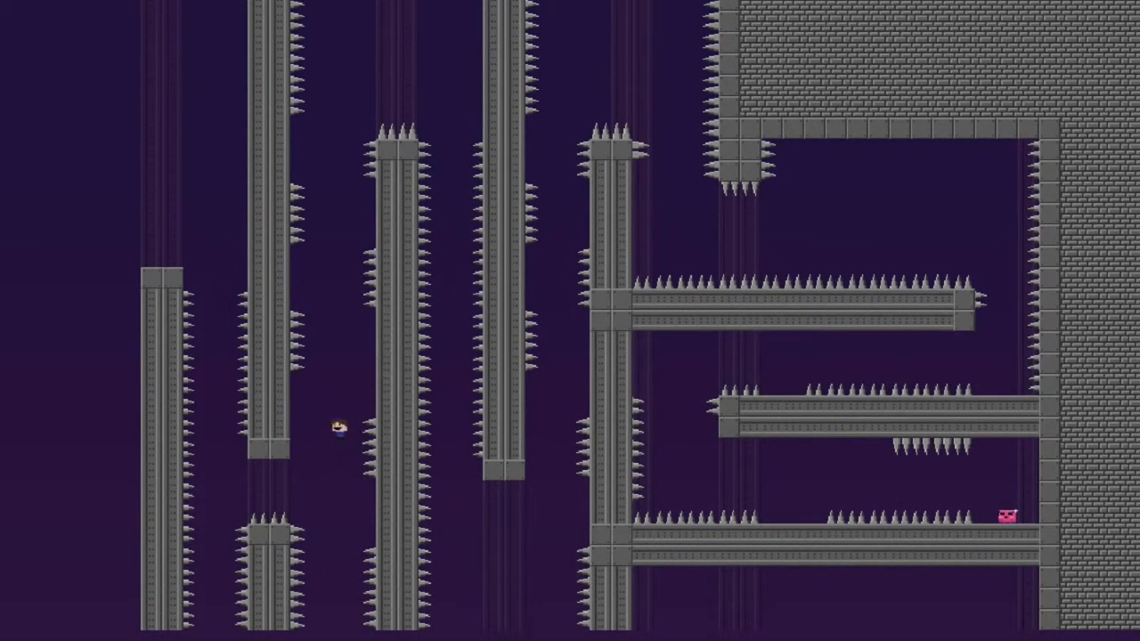
{"action": "key", "text": "up"}
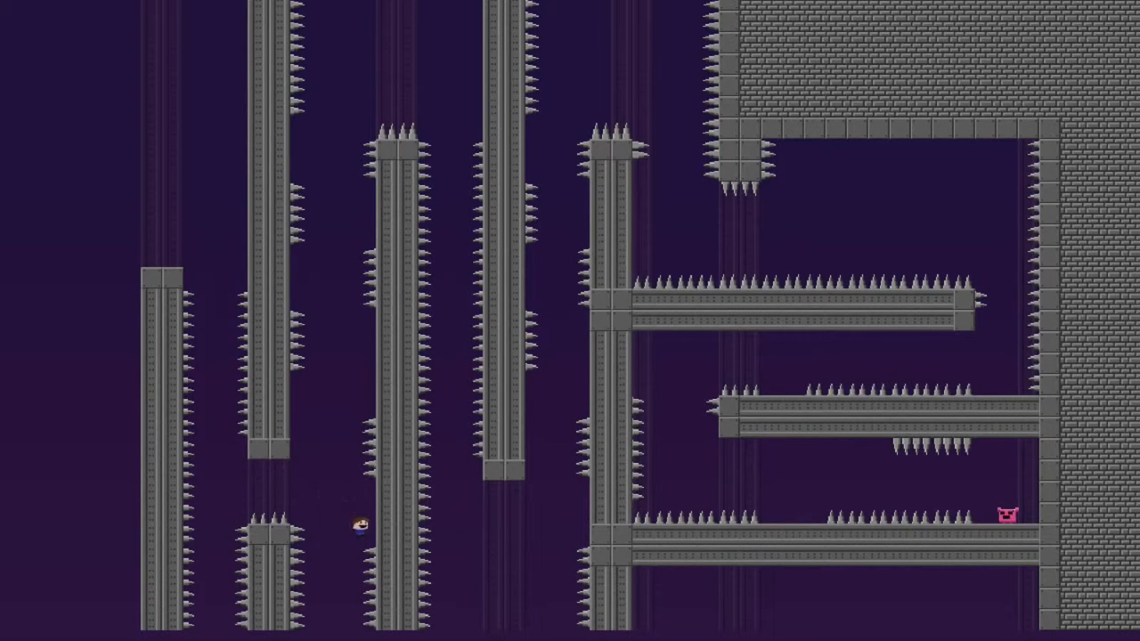
{"action": "key", "text": "Escape"}
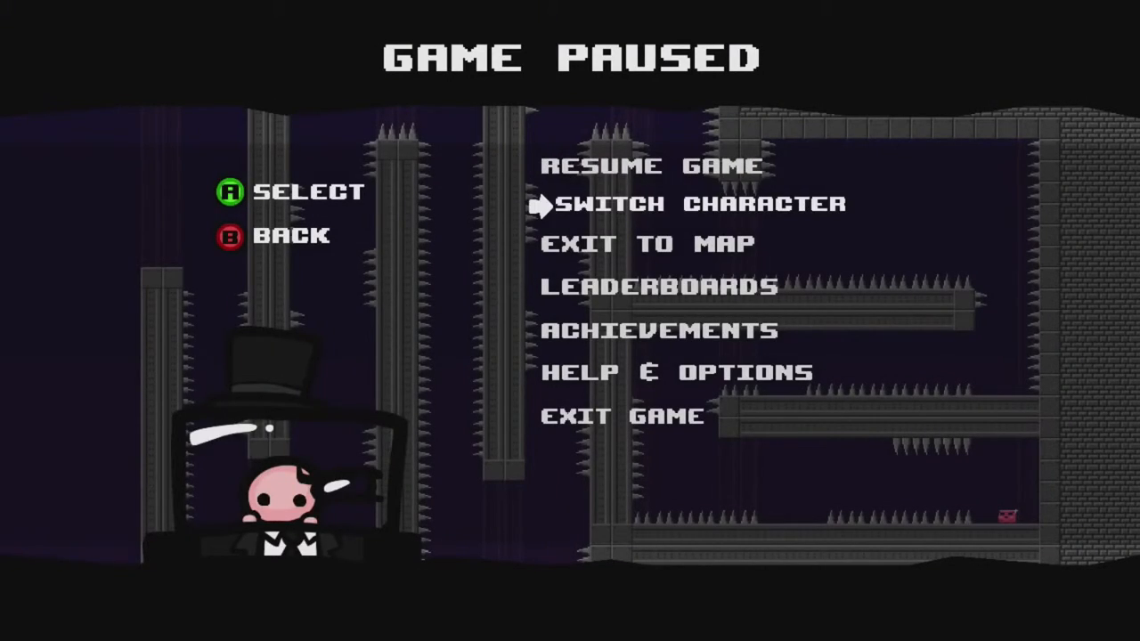
{"action": "left_click", "coordinate": [695, 203]}
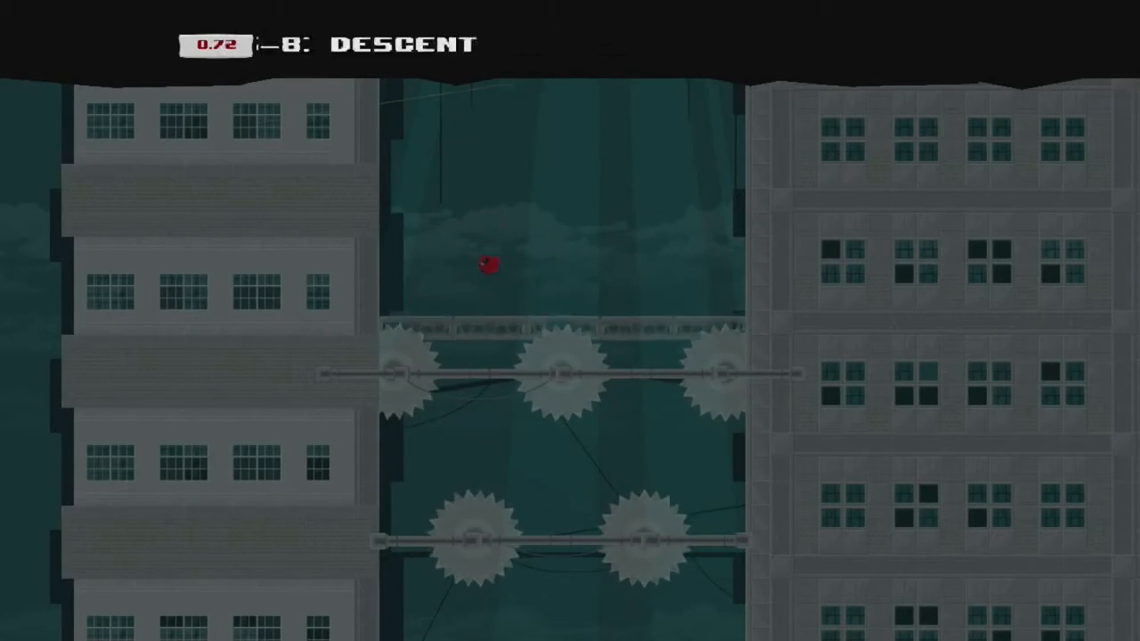
{"action": "scroll", "scroll_direction": "down", "scroll_amount": 3}
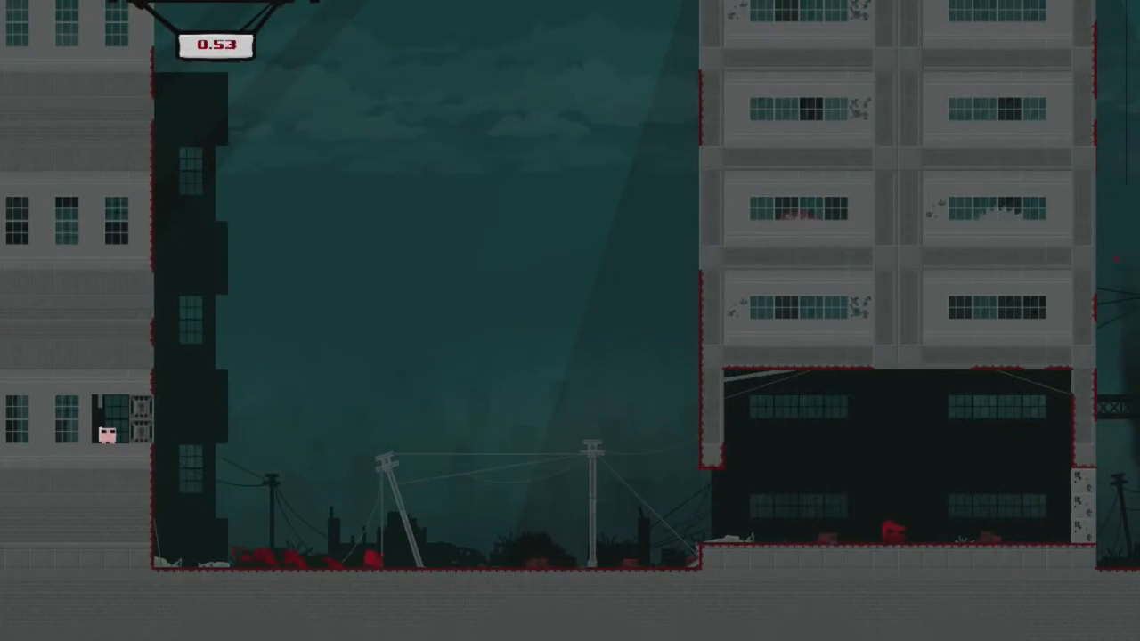
{"action": "scroll", "scroll_direction": "right", "scroll_amount": 3}
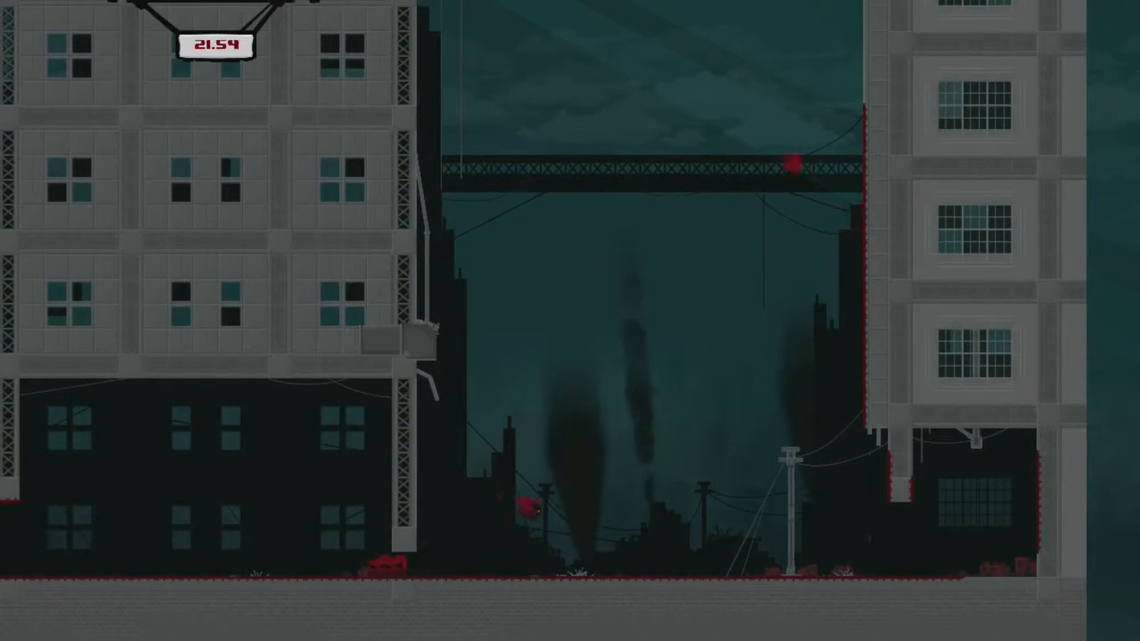
{"action": "scroll", "scroll_direction": "right", "scroll_amount": 3}
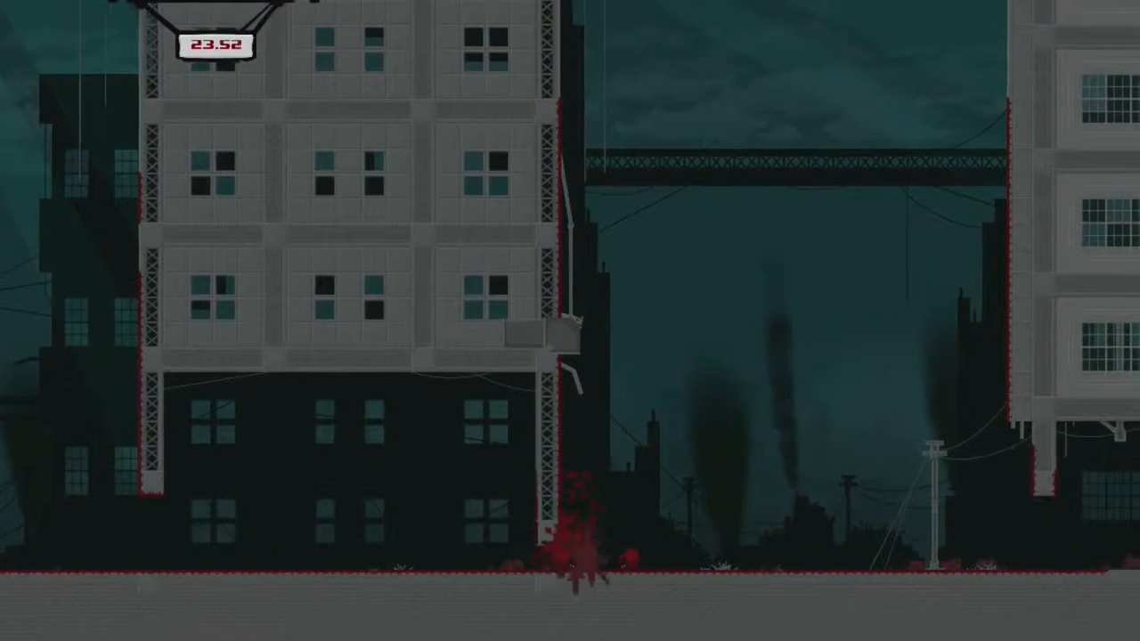